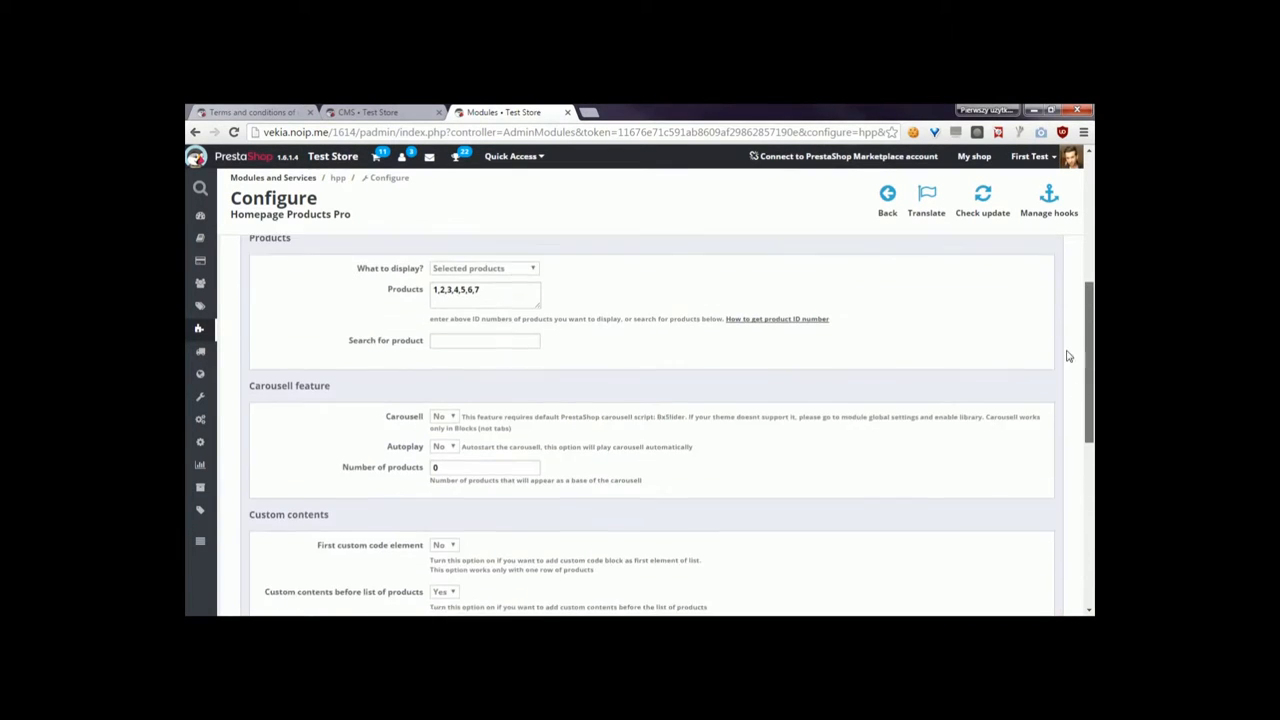
# Step: Switch to the browser tab editing the Terms and conditions CMS page with its shortcodes
pyautogui.click(252, 112)
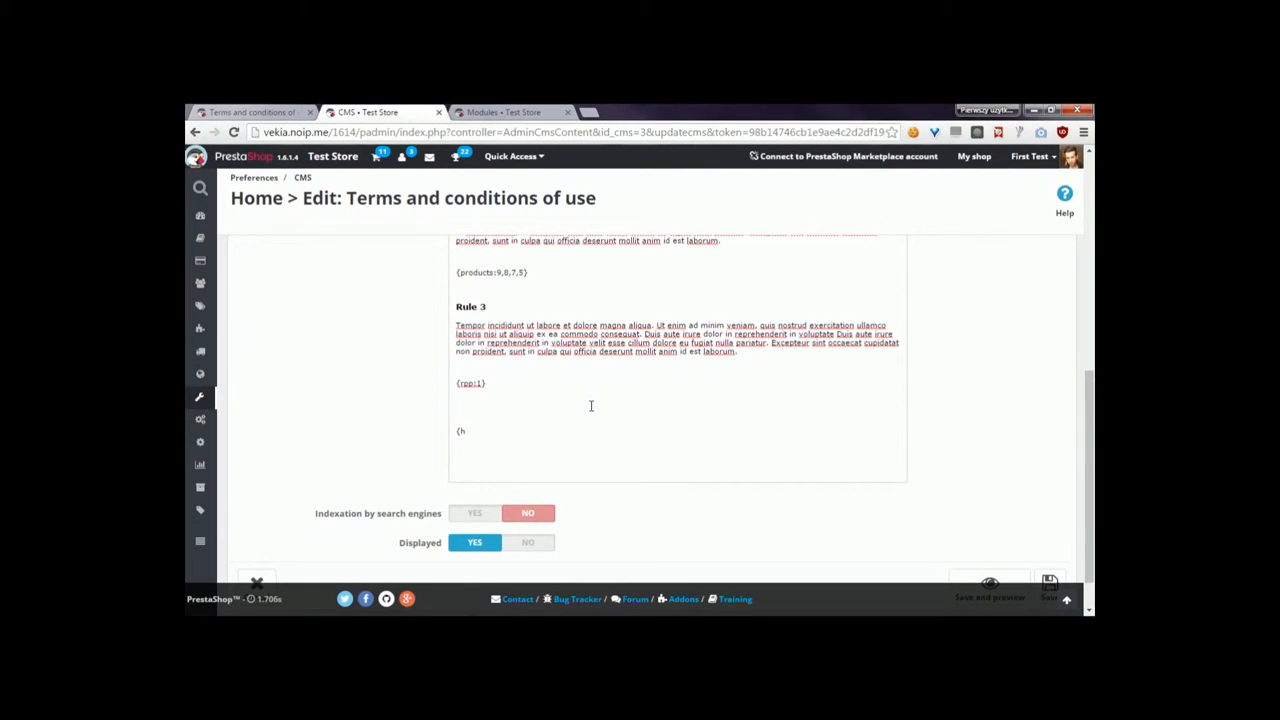